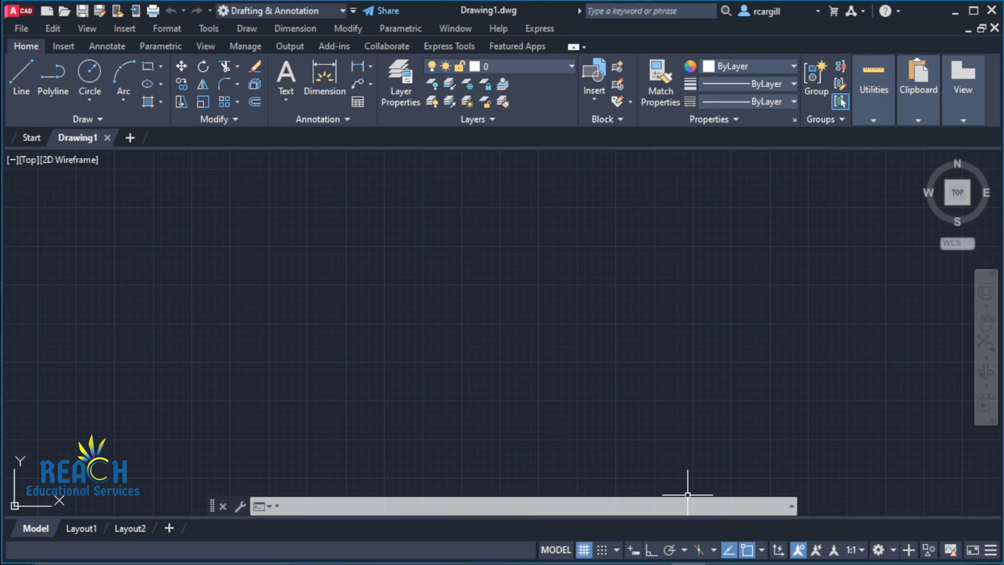
# Hide the ribbon using the RIBBONCLOSE command picked from the autocomplete list.
pyautogui.write('*RIBB')
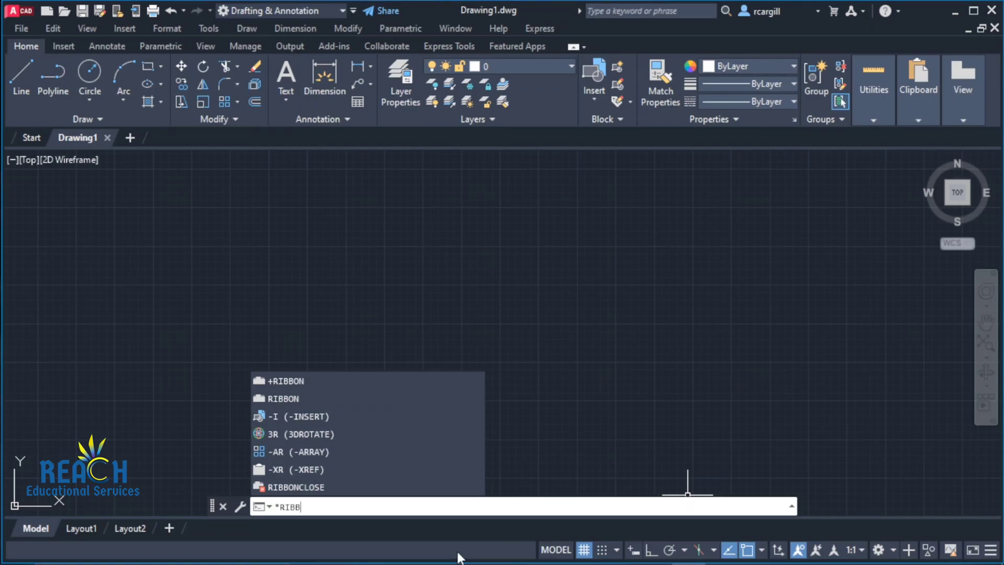
pyautogui.click(296, 487)
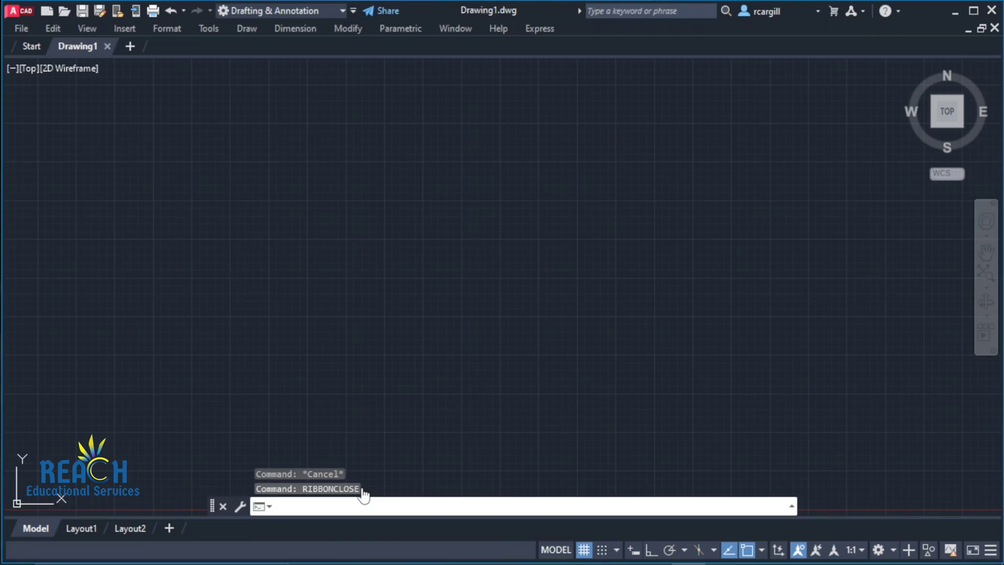
# Restore the ribbon above the drawing area with the RIBBON command.
pyautogui.write('RIBB')
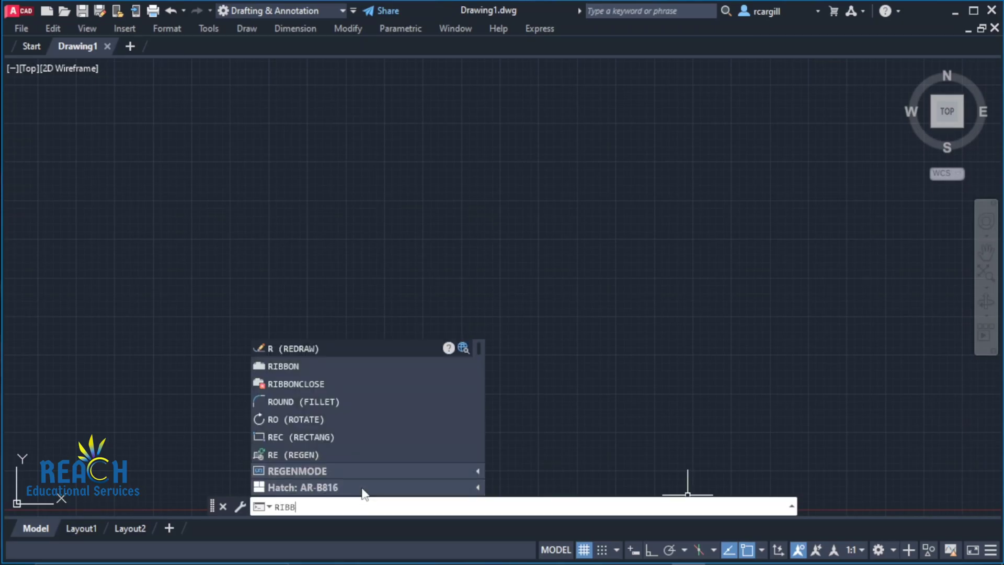
pyautogui.write('O')
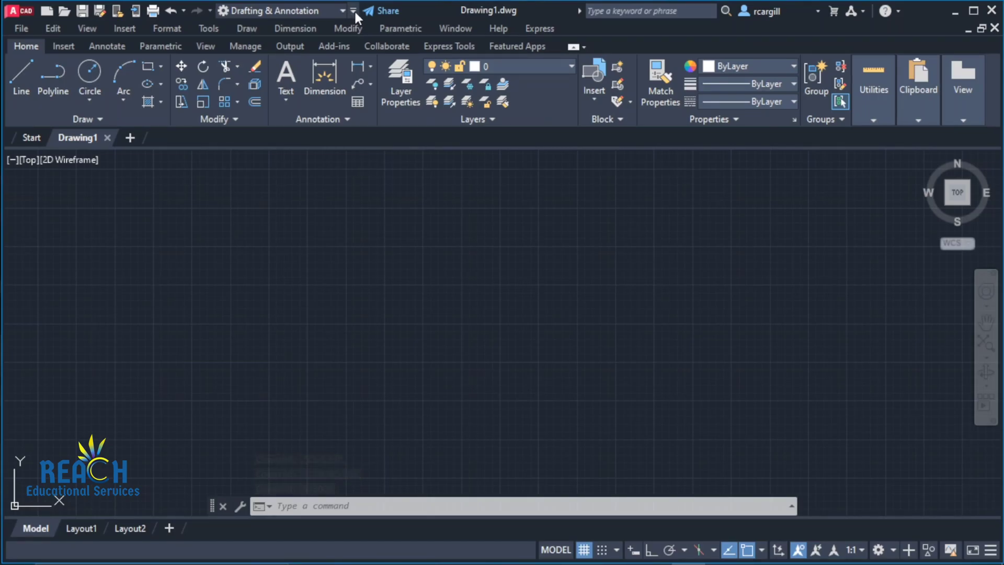
# Hide the menu bar from the Quick Access Toolbar customization dropdown.
pyautogui.click(353, 11)
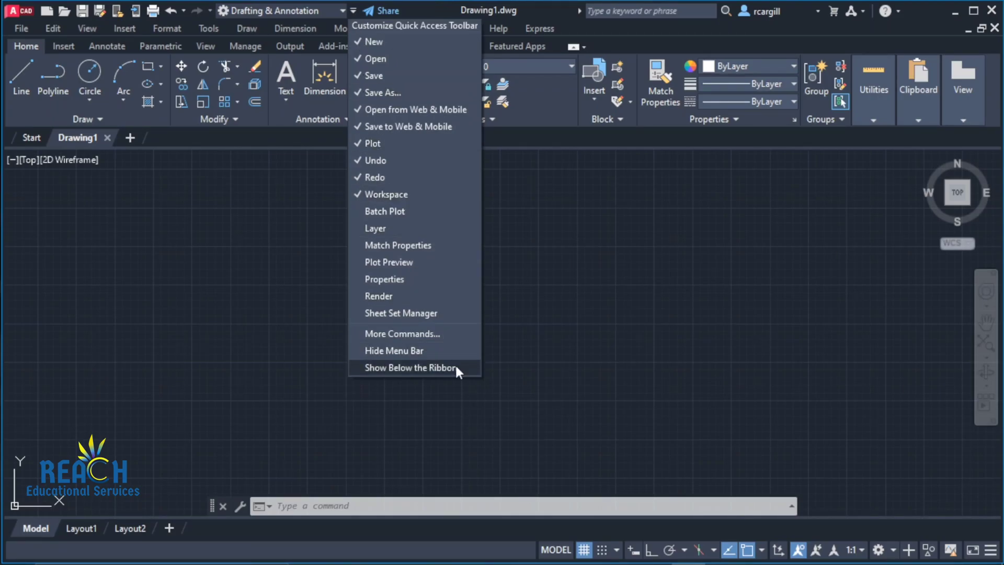
pyautogui.moveTo(394, 350)
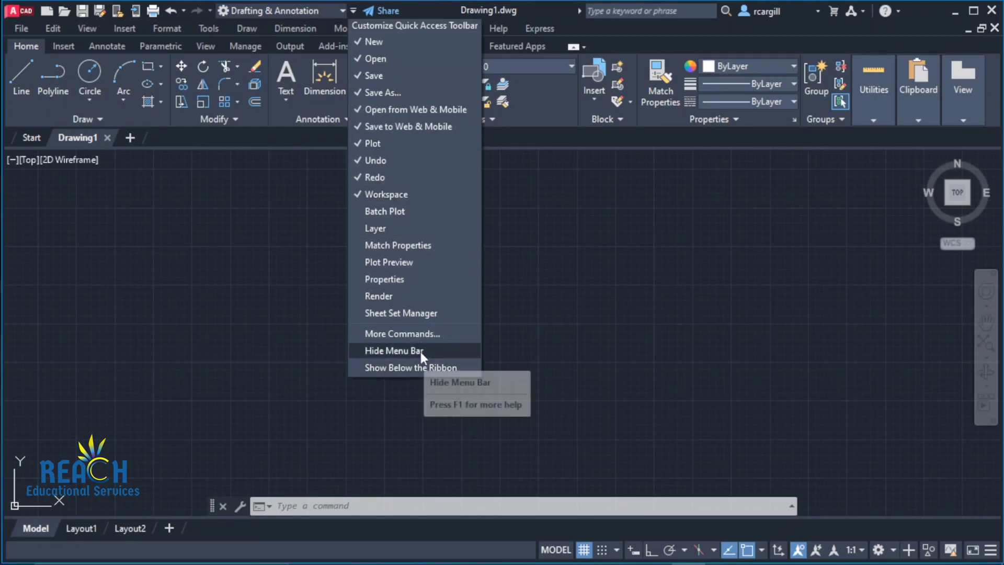
pyautogui.click(395, 350)
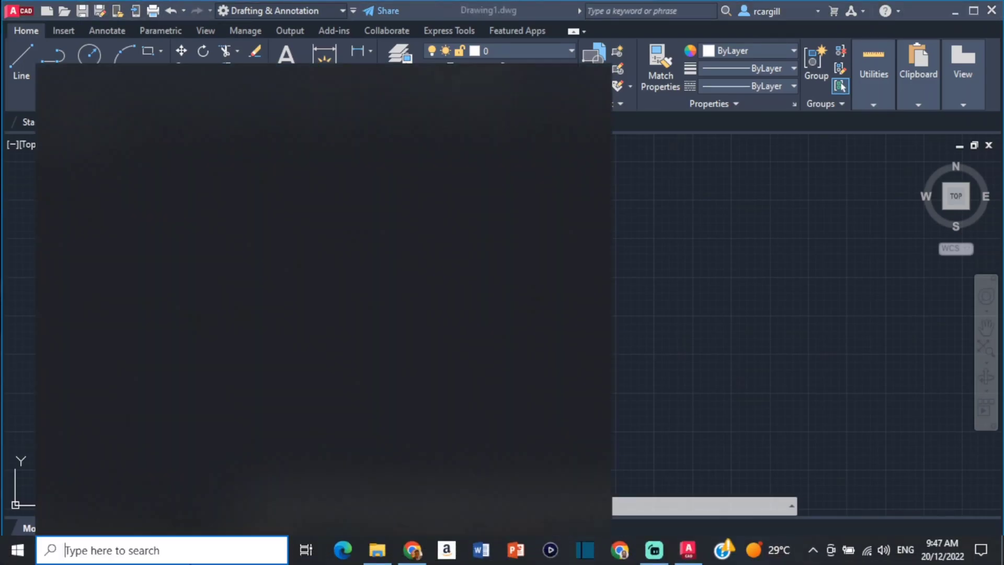
# Find AutoCAD 2023 - English in Start search and open its shortcut file location.
pyautogui.click(18, 550)
pyautogui.write('AUT')
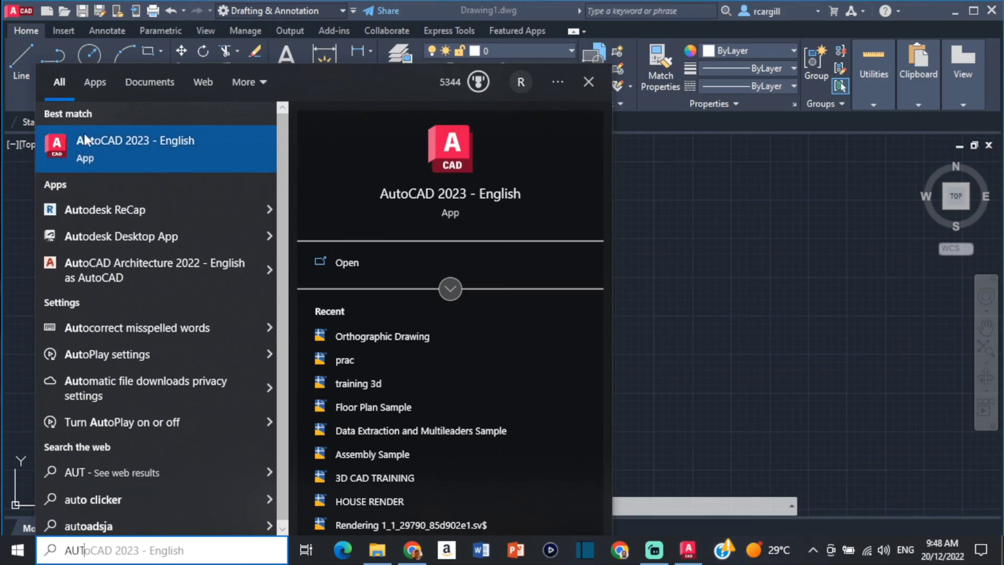
pyautogui.rightClick(135, 148)
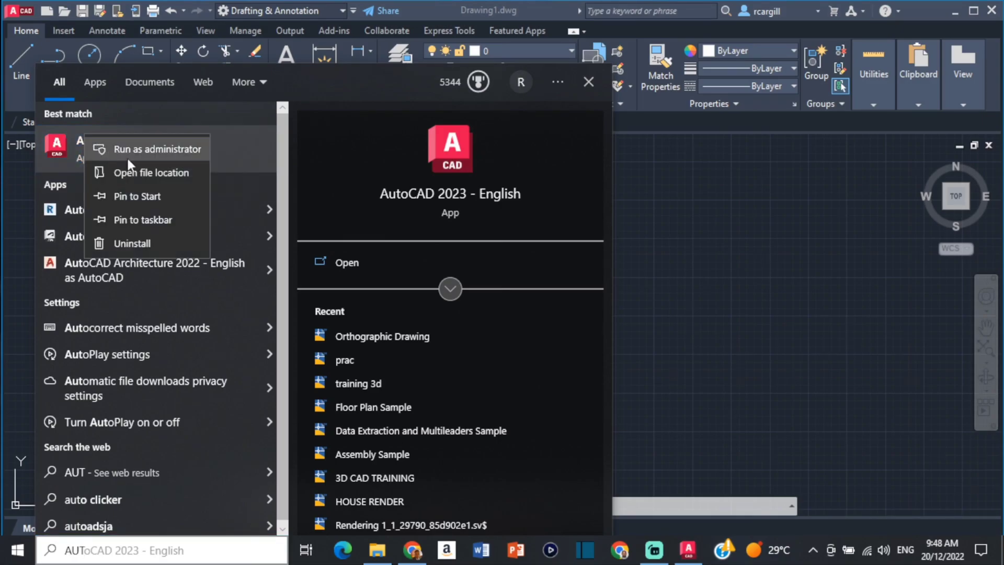
pyautogui.moveTo(151, 183)
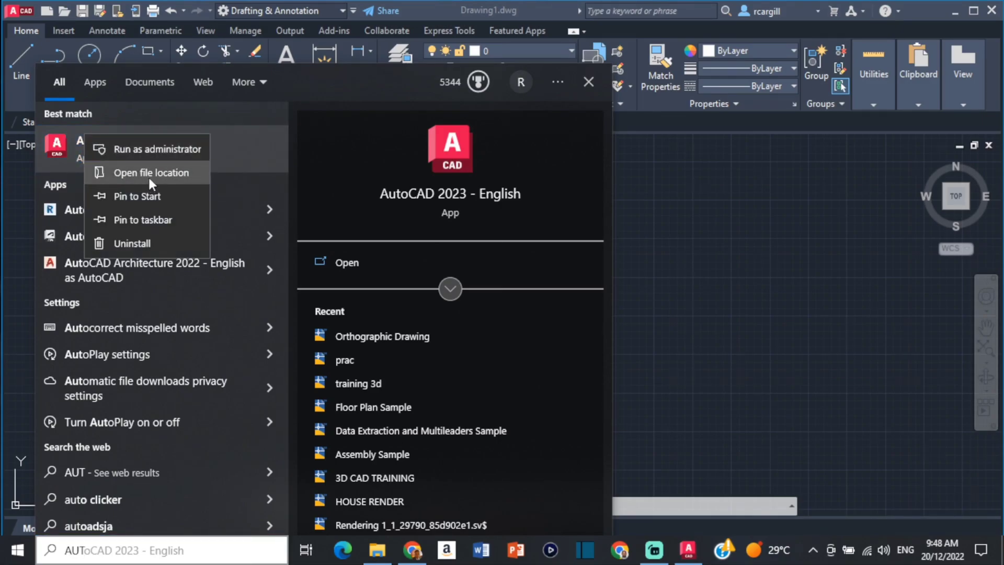
pyautogui.click(151, 172)
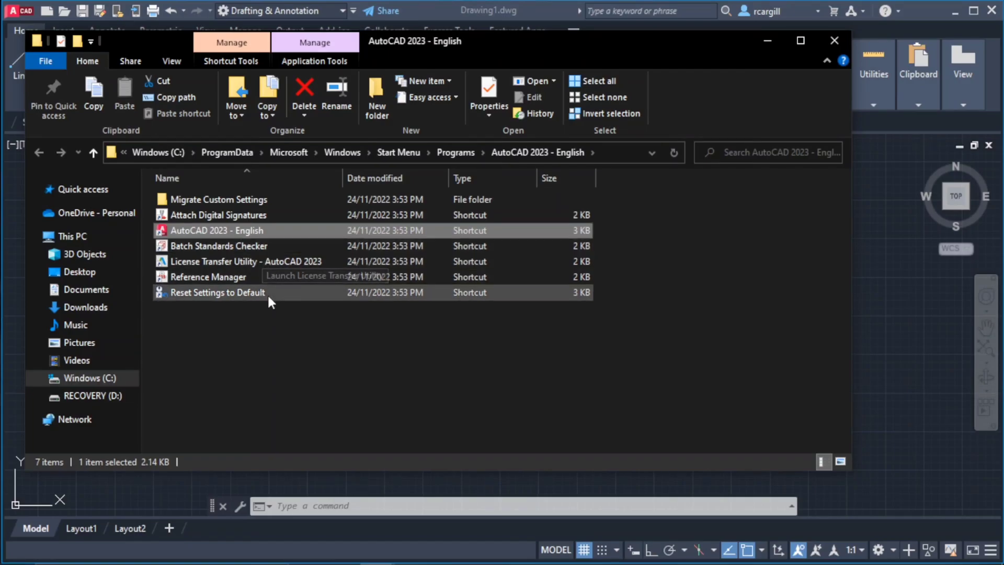
# Launch the Reset Settings to Default shortcut, raising the close-AutoCAD warning.
pyautogui.click(218, 292)
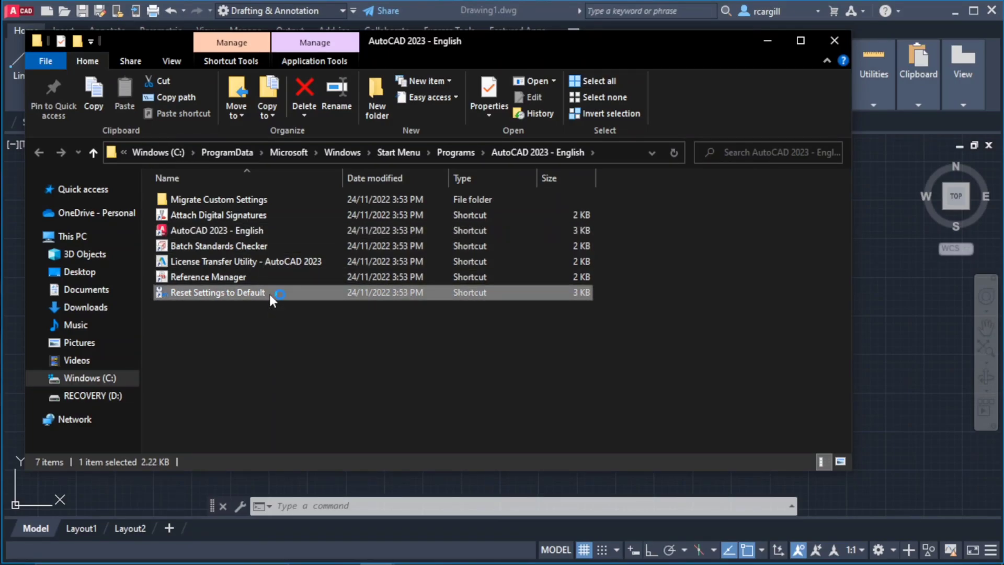
pyautogui.doubleClick(217, 292)
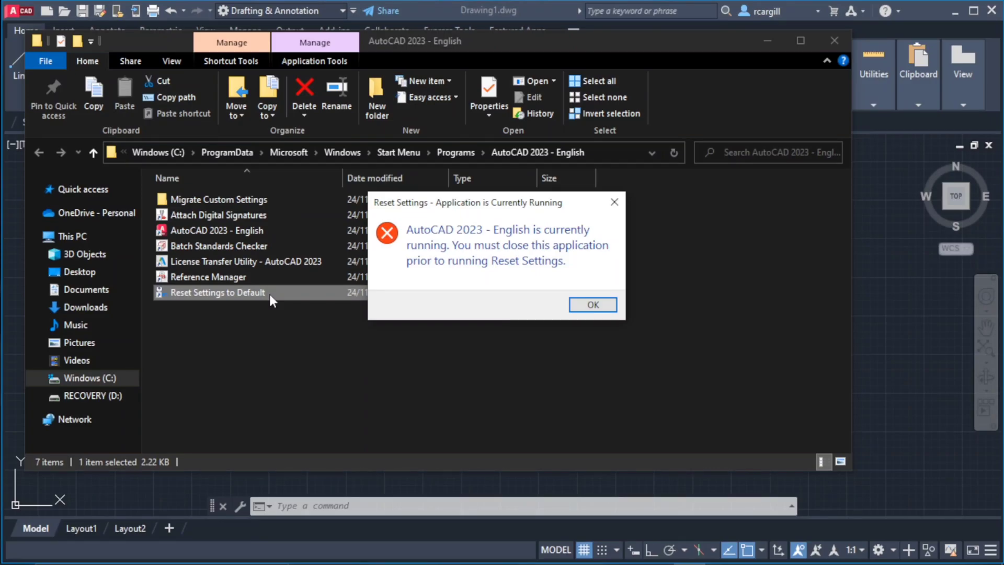
pyautogui.moveTo(614, 202)
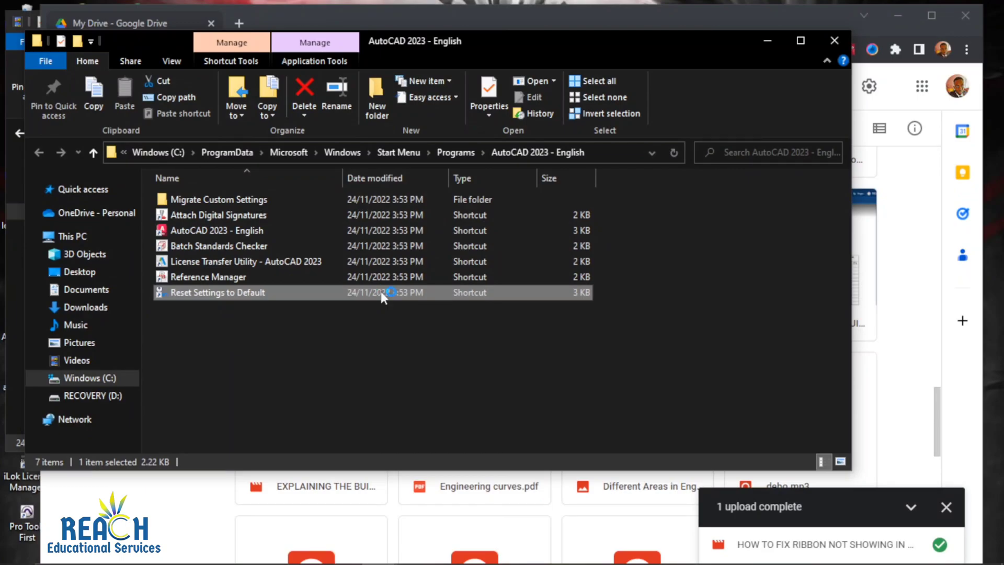
# Relaunch Reset Settings to Default and dismiss the still-running warning with OK.
pyautogui.doubleClick(216, 291)
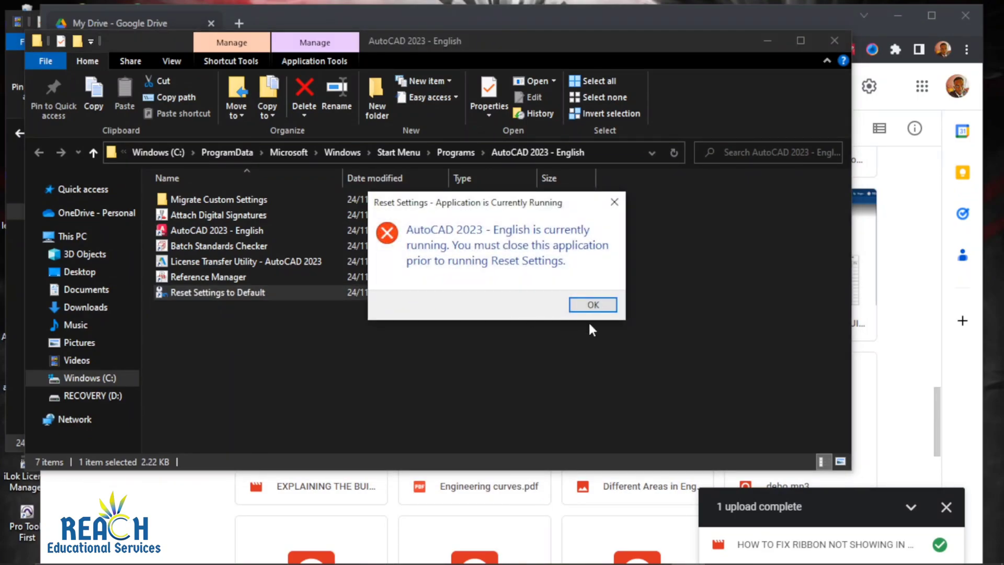
pyautogui.click(591, 305)
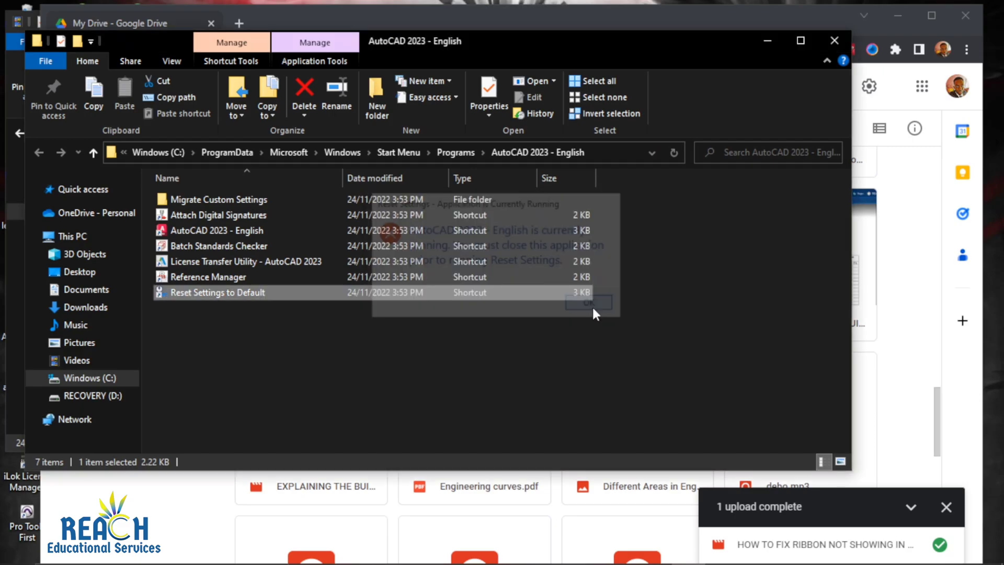